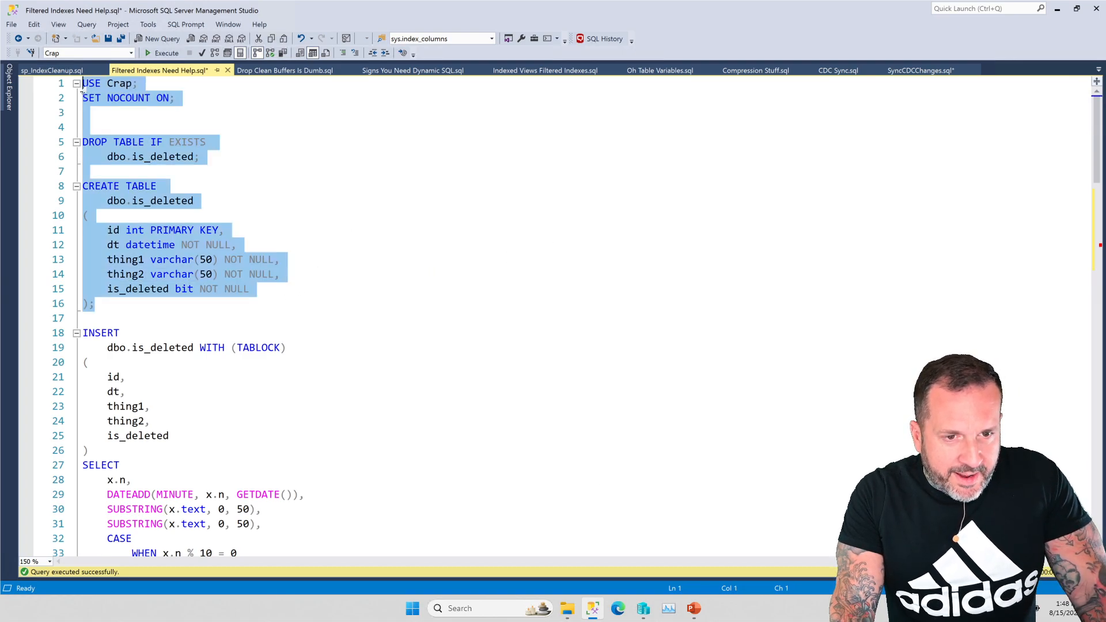
mouse_move(422, 173)
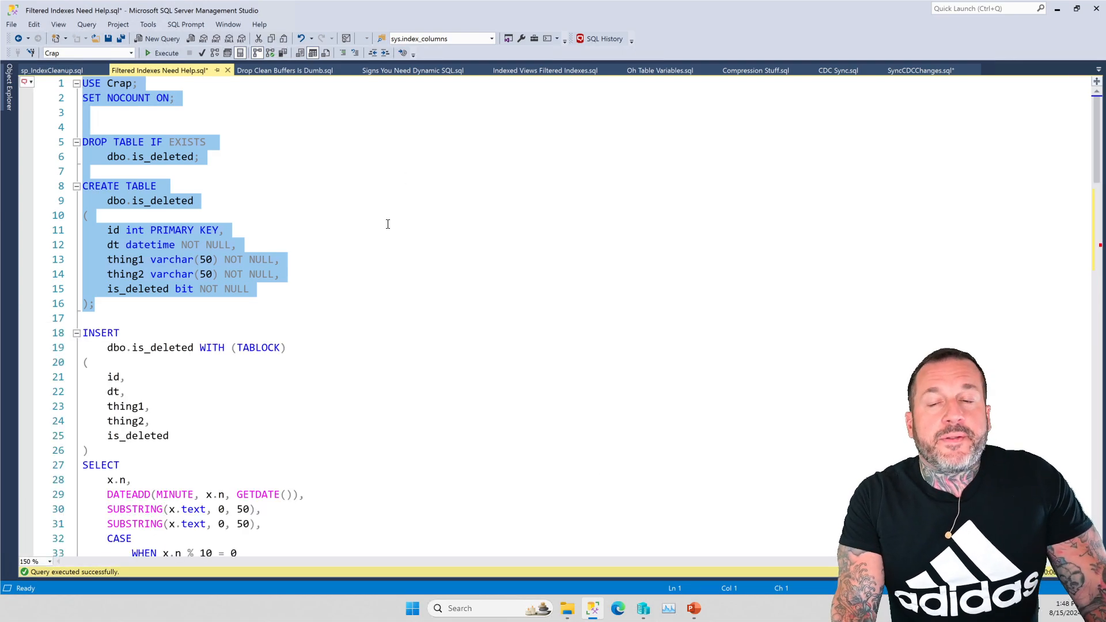
mouse_move(374, 291)
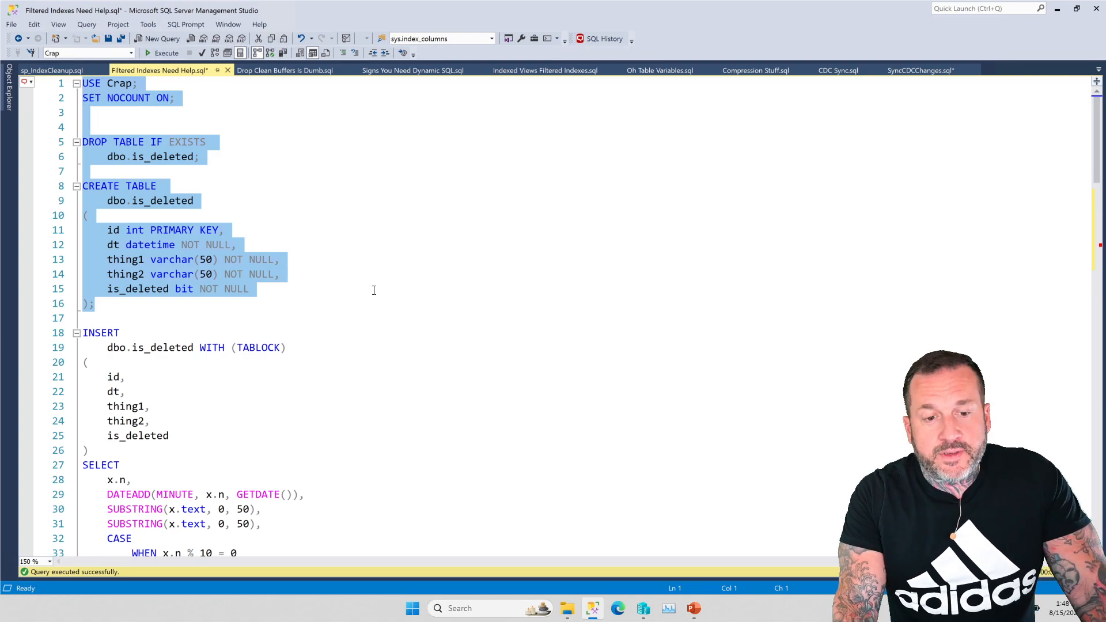
mouse_move(371, 287)
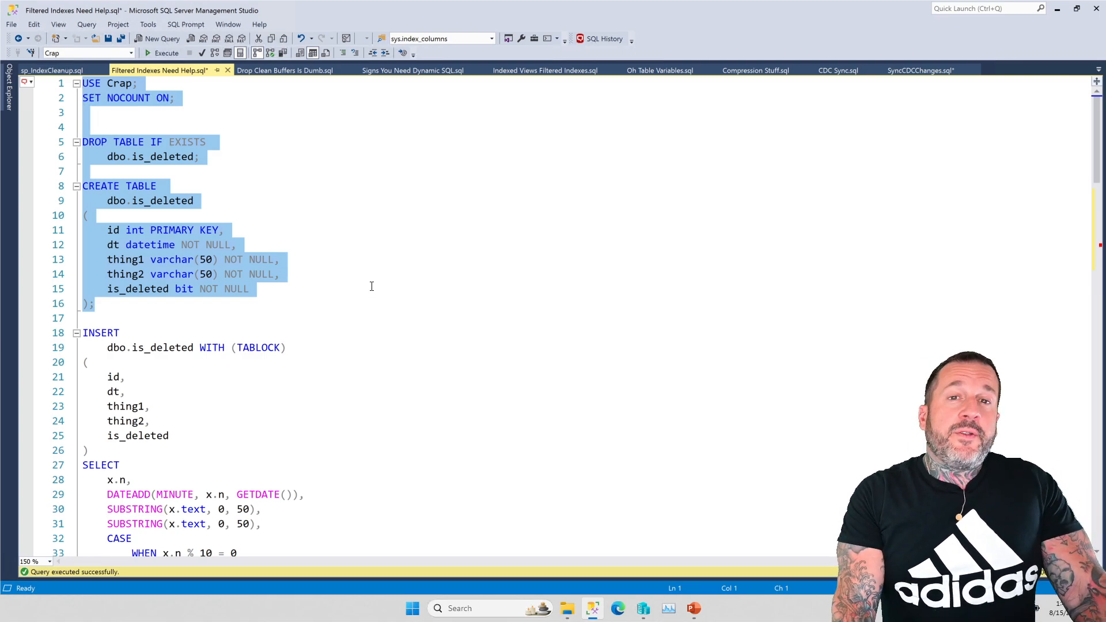
Step: Run the DROP/CREATE TABLE dbo.is_deleted block and the INSERT ... SELECT from sys.messages
scroll(down, 3)
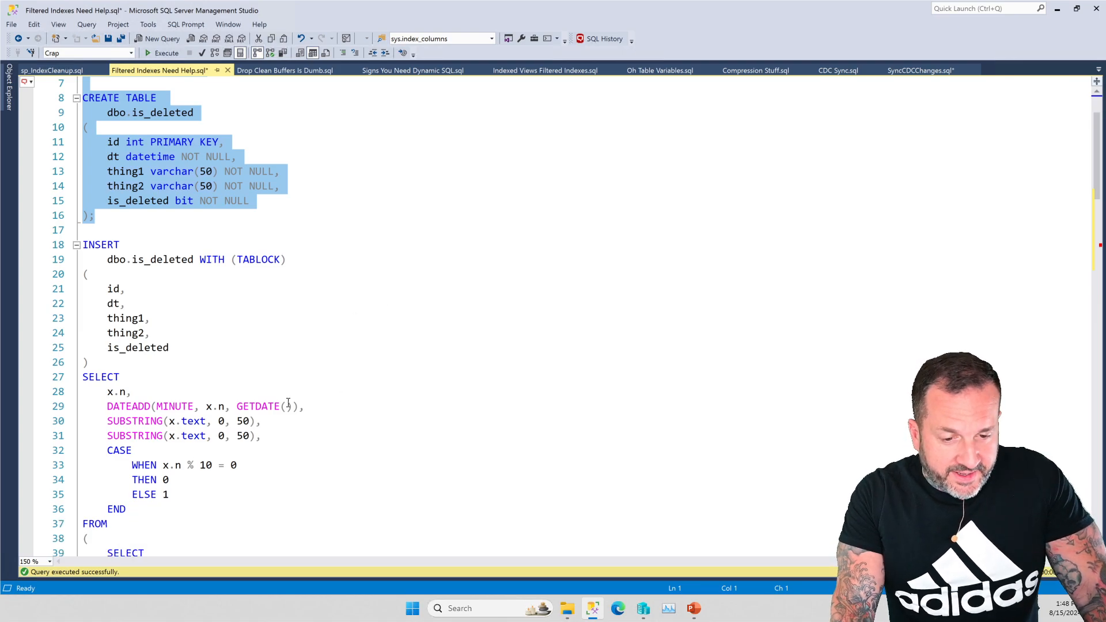
scroll(down, 3)
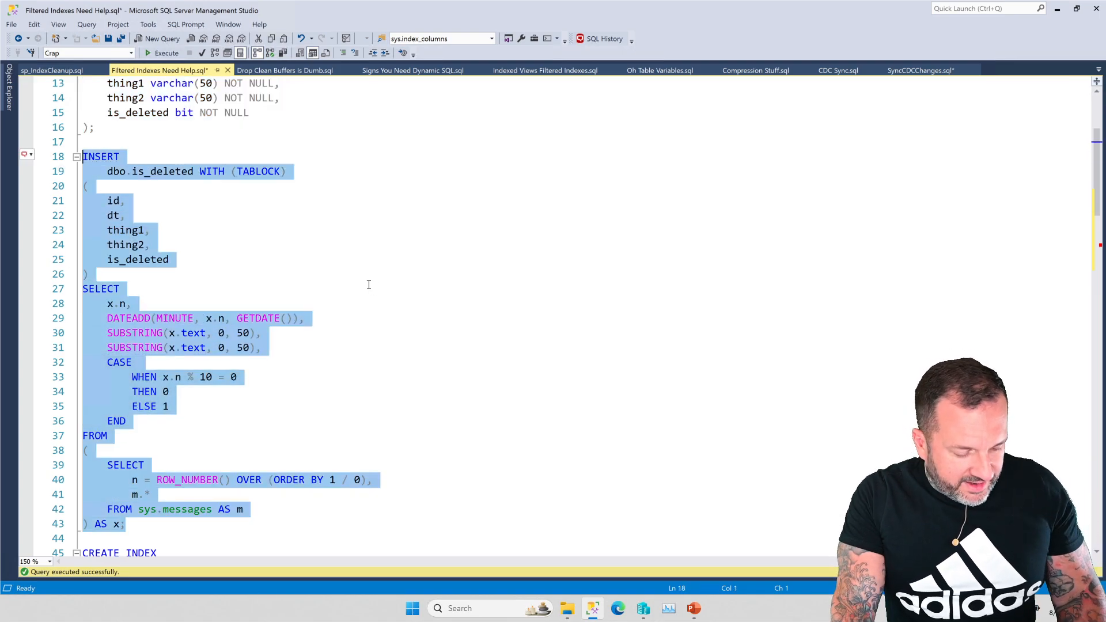
mouse_move(461, 284)
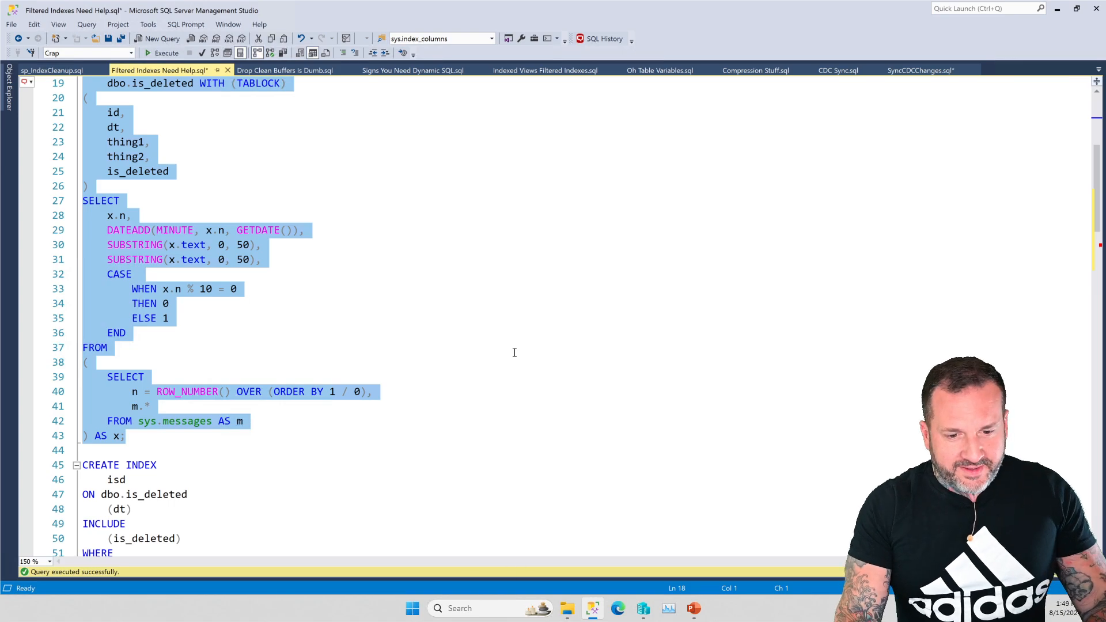
Step: Execute CREATE INDEX isd on dbo.is_deleted(dt) filtered to is_deleted = 0
scroll(down, 3)
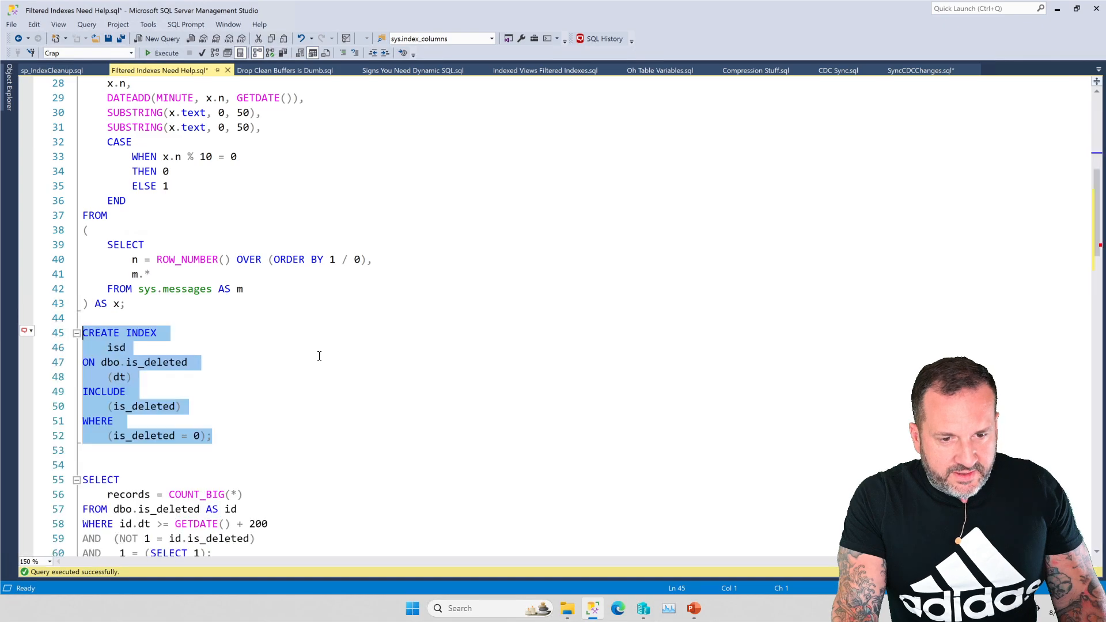
scroll(down, 3)
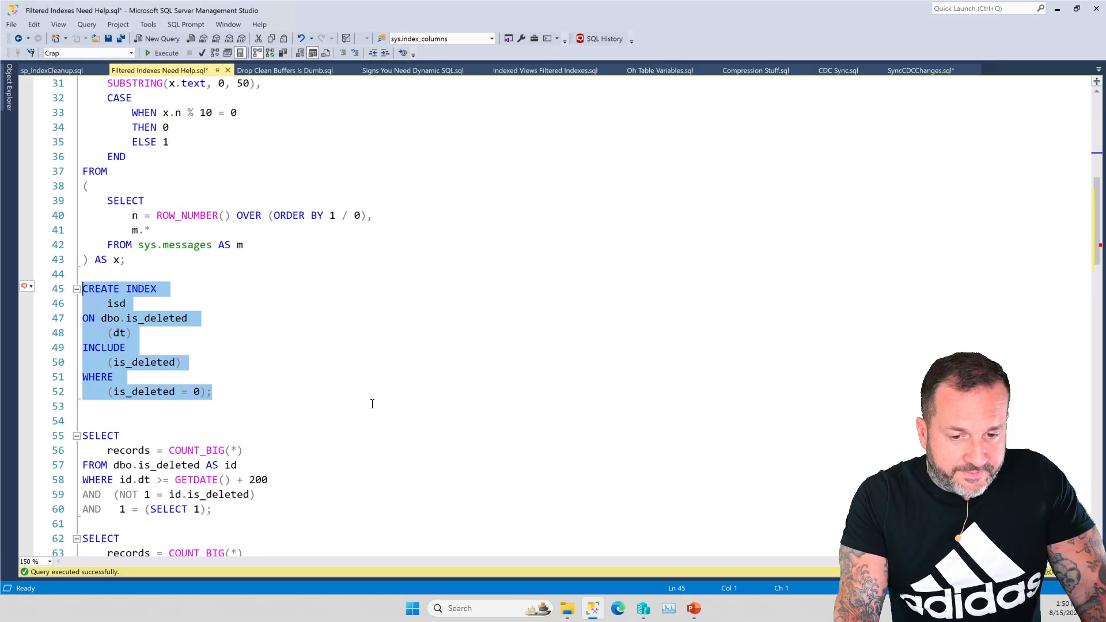
scroll(down, 3)
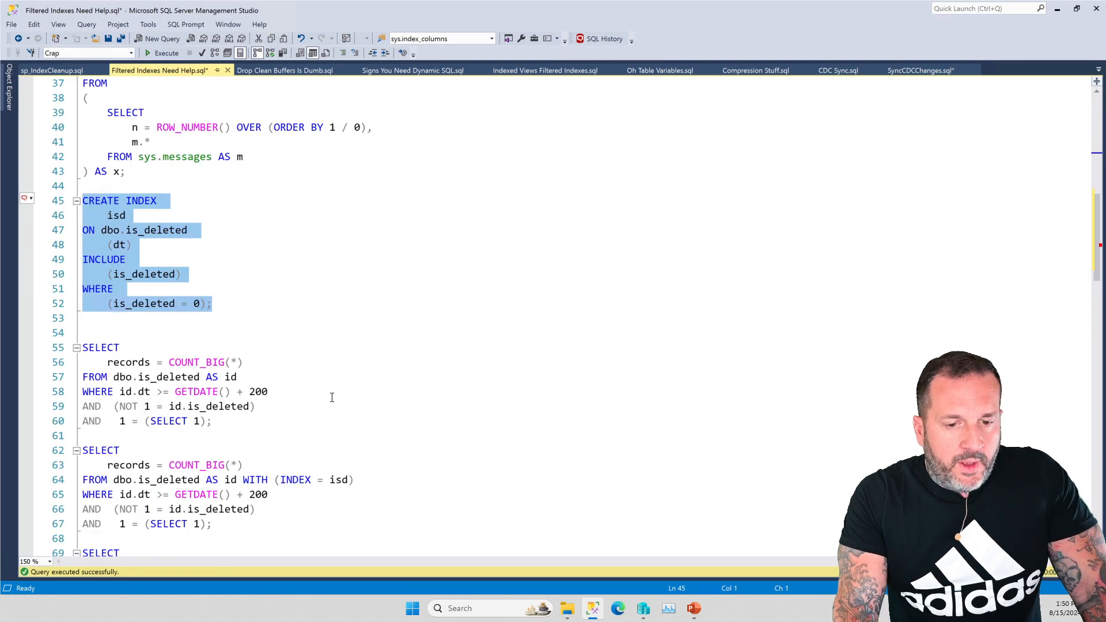
scroll(down, 3)
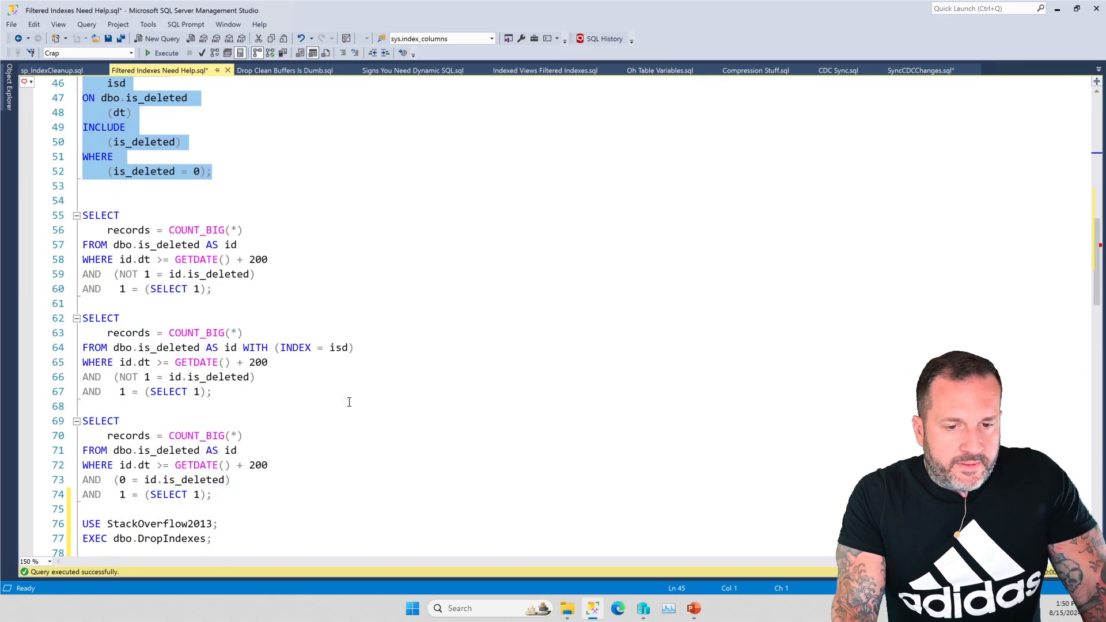
mouse_move(392, 390)
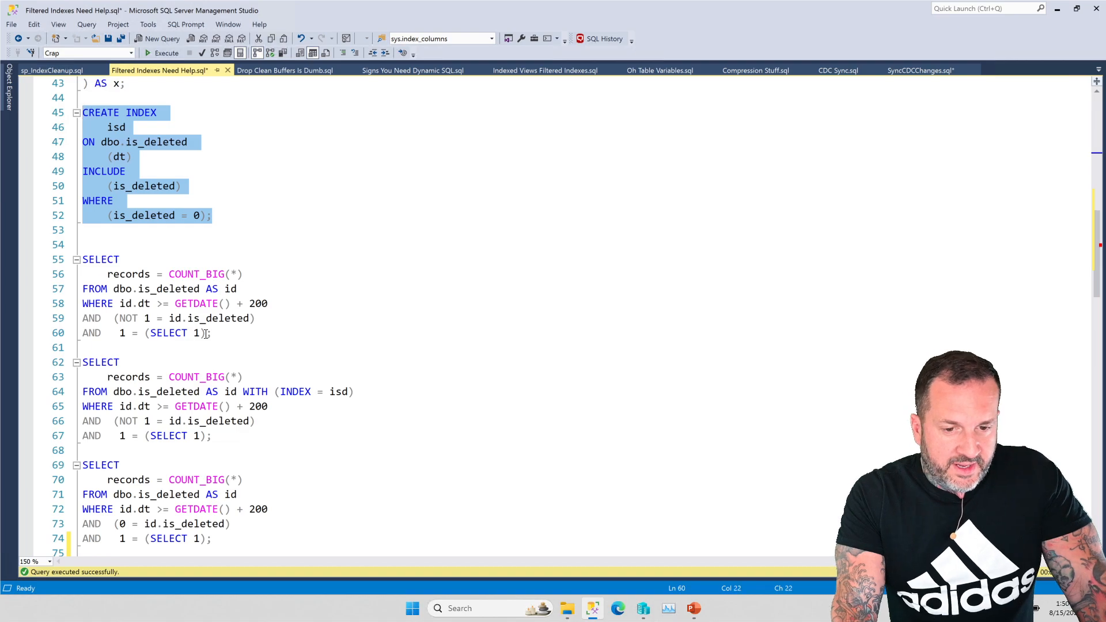
Step: Run the COUNT_BIG query filtering NOT 1 = is_deleted, then select the isd-hinted variant
click(164, 53)
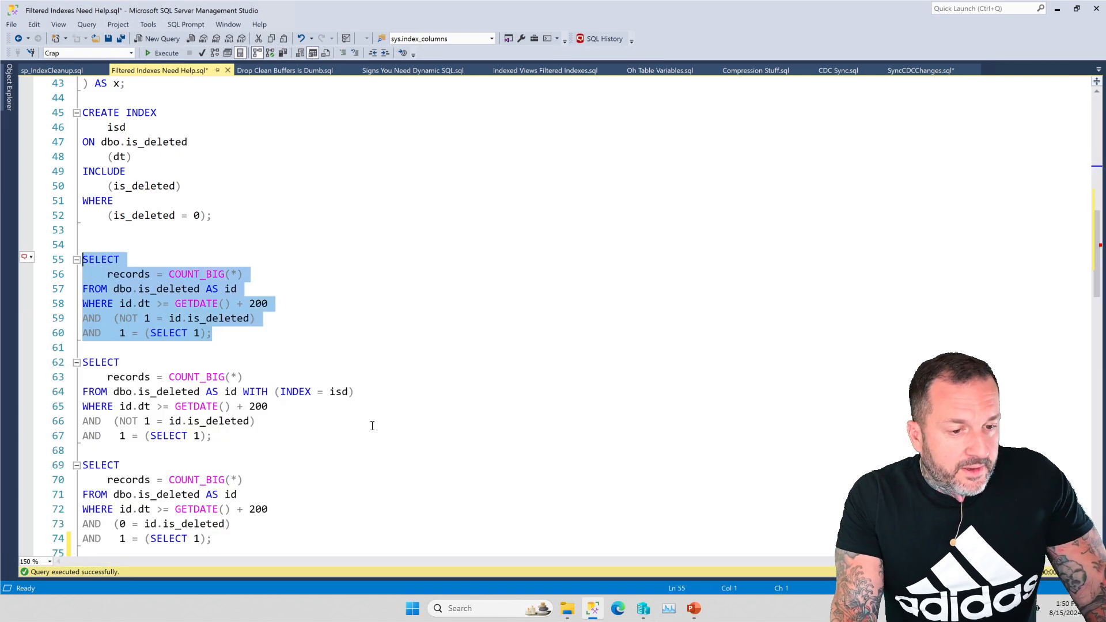
mouse_move(408, 482)
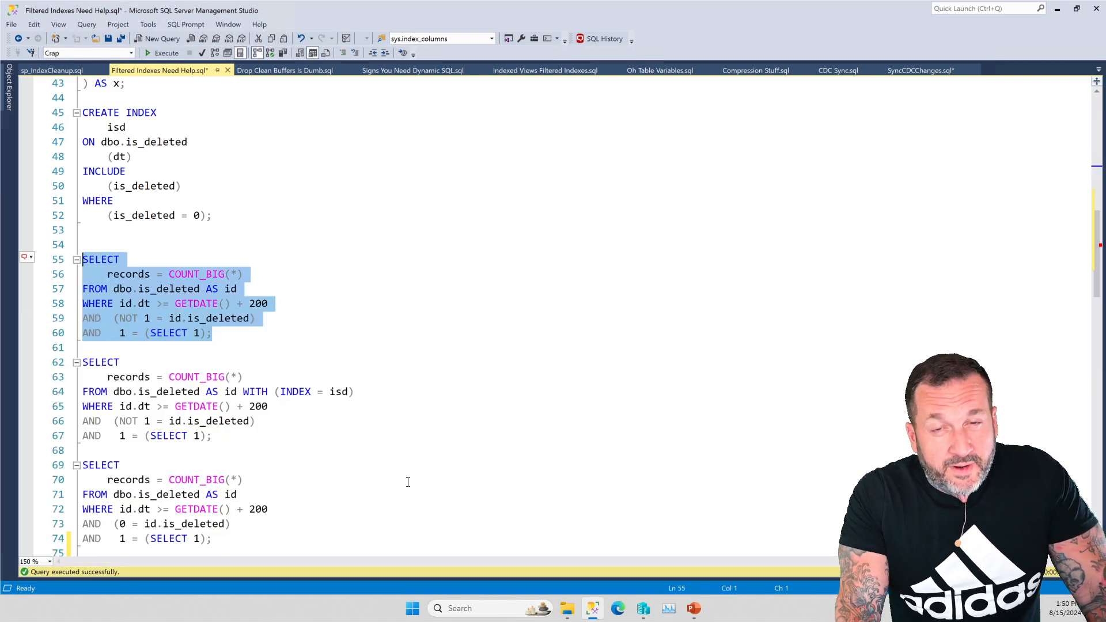
mouse_move(355, 445)
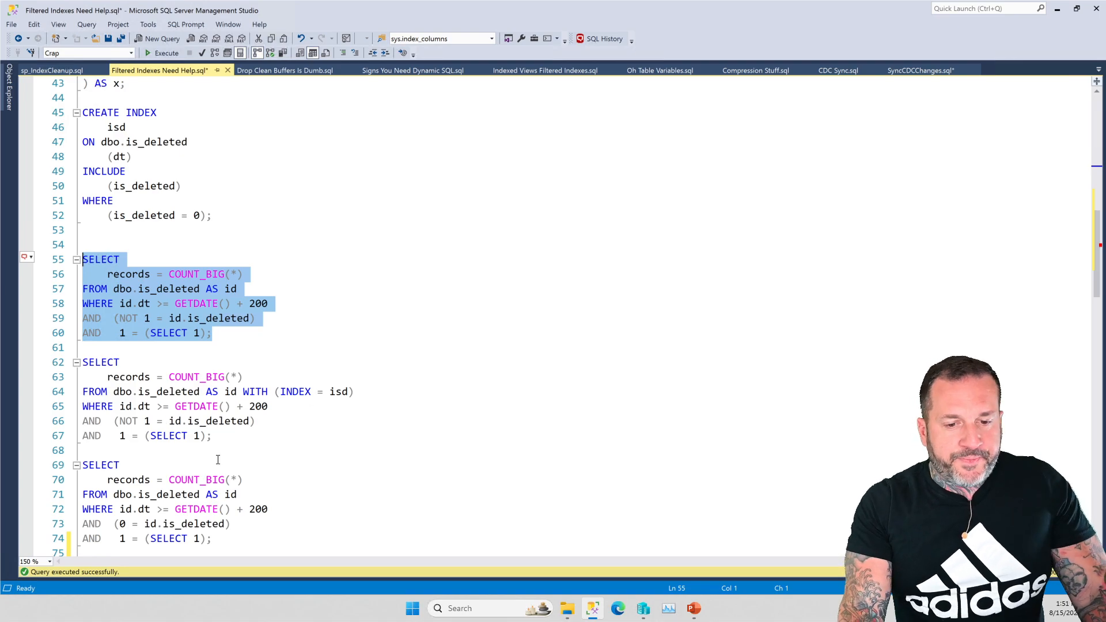
click(120, 465)
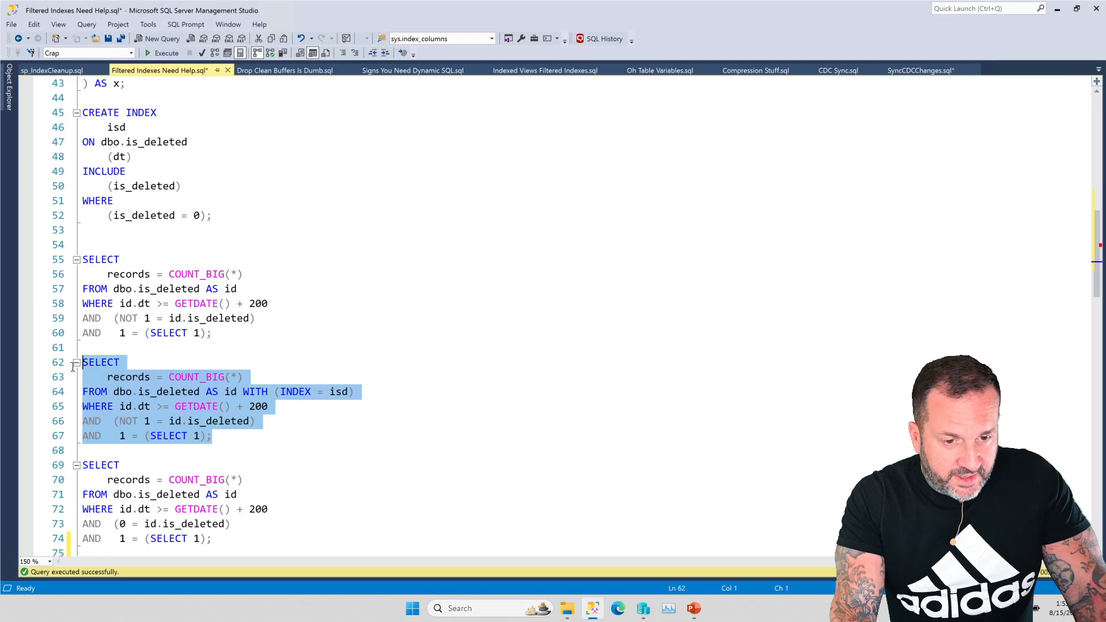
Step: Execute the WITH (INDEX = isd) count query, which completes with errors
click(165, 53)
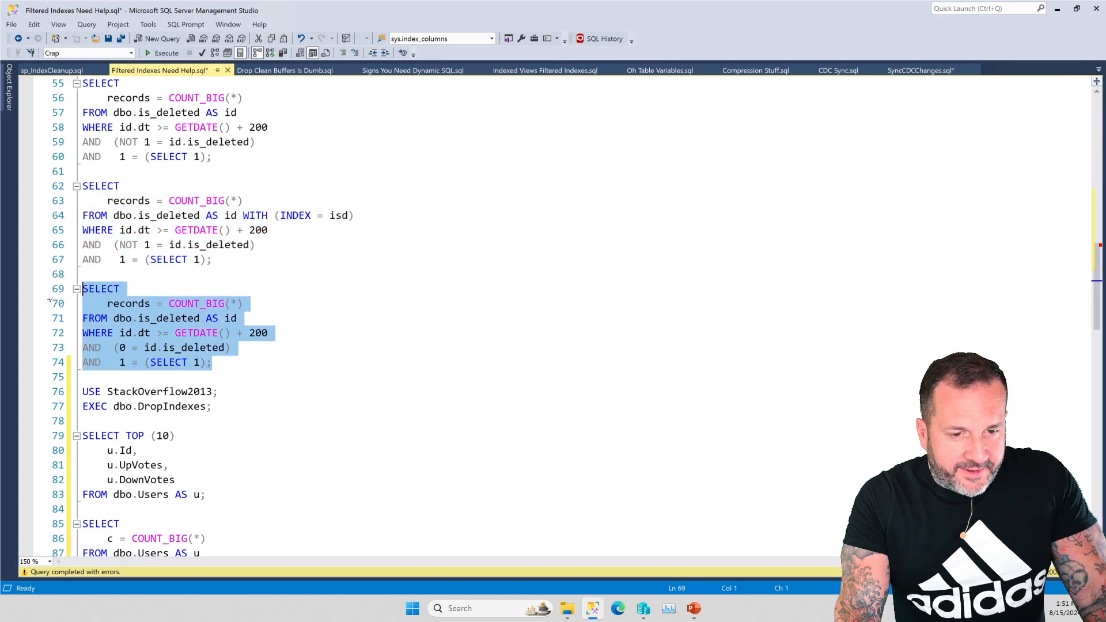
Step: Run the 0 = is_deleted count and view its execution plan seeking index isd
click(163, 53)
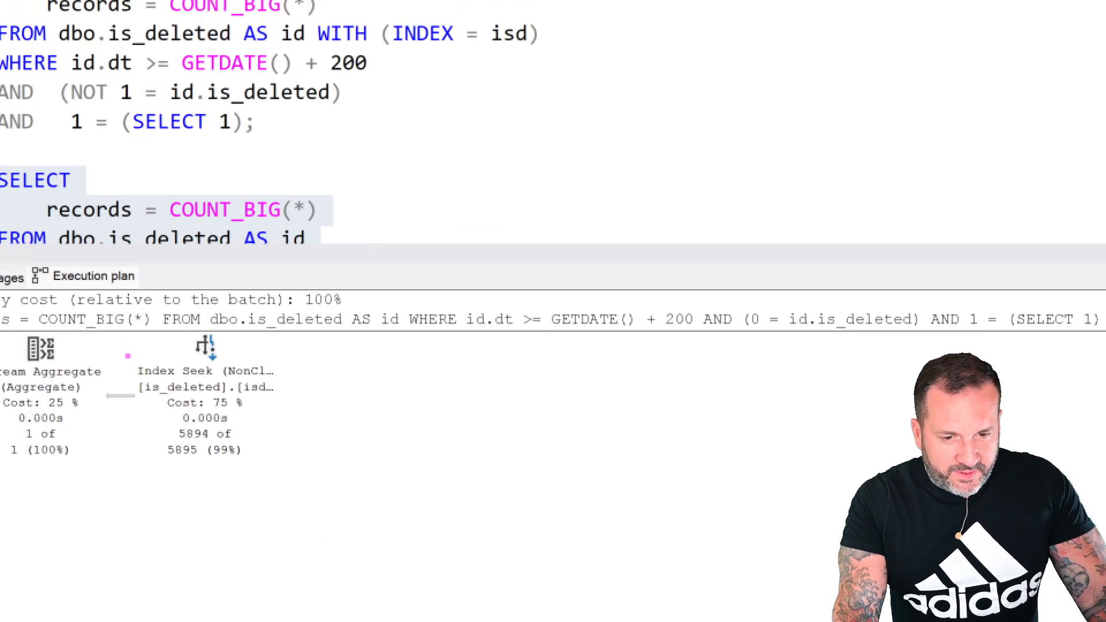
click(204, 379)
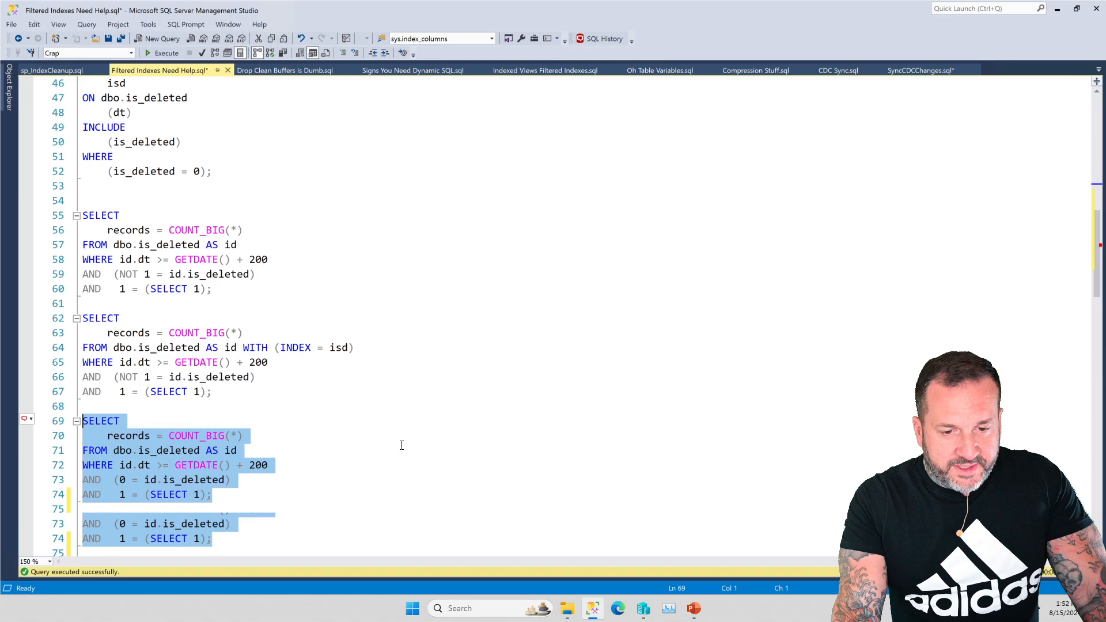
scroll(down, 3)
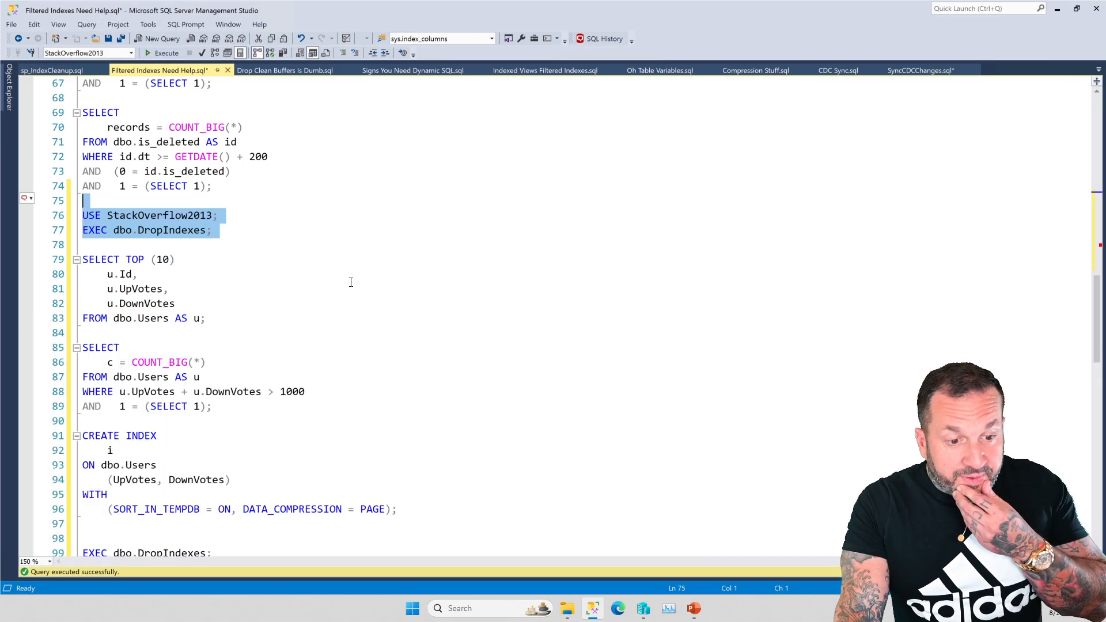
Step: Run USE StackOverflow2013, EXEC dbo.DropIndexes, and the TOP (10) Id, UpVotes, DownVotes query
scroll(down, 3)
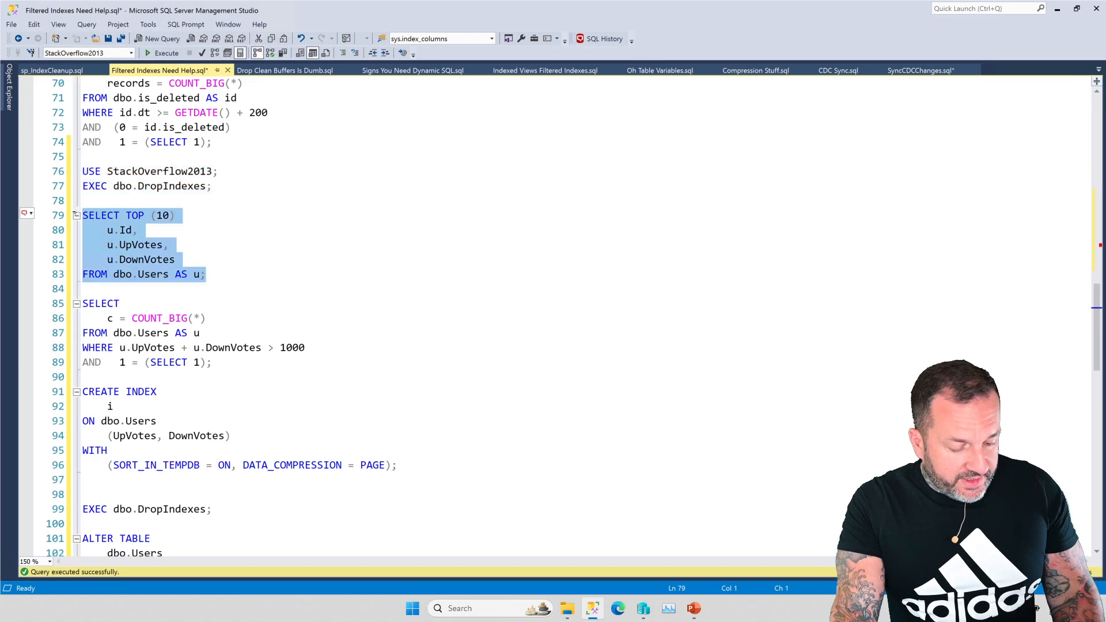
click(165, 53)
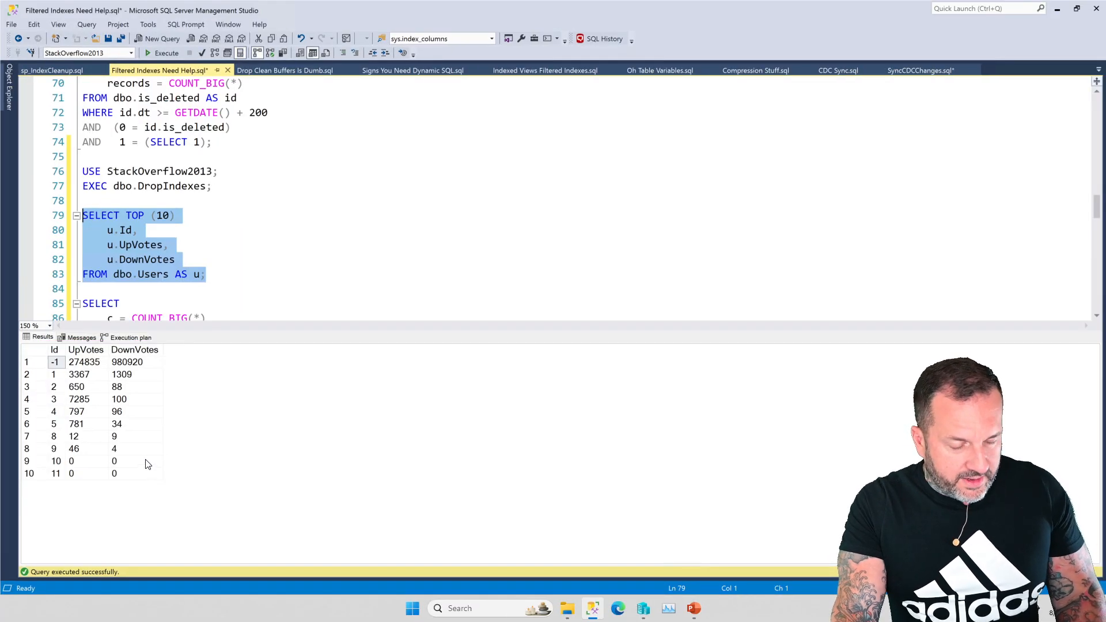
mouse_move(150, 402)
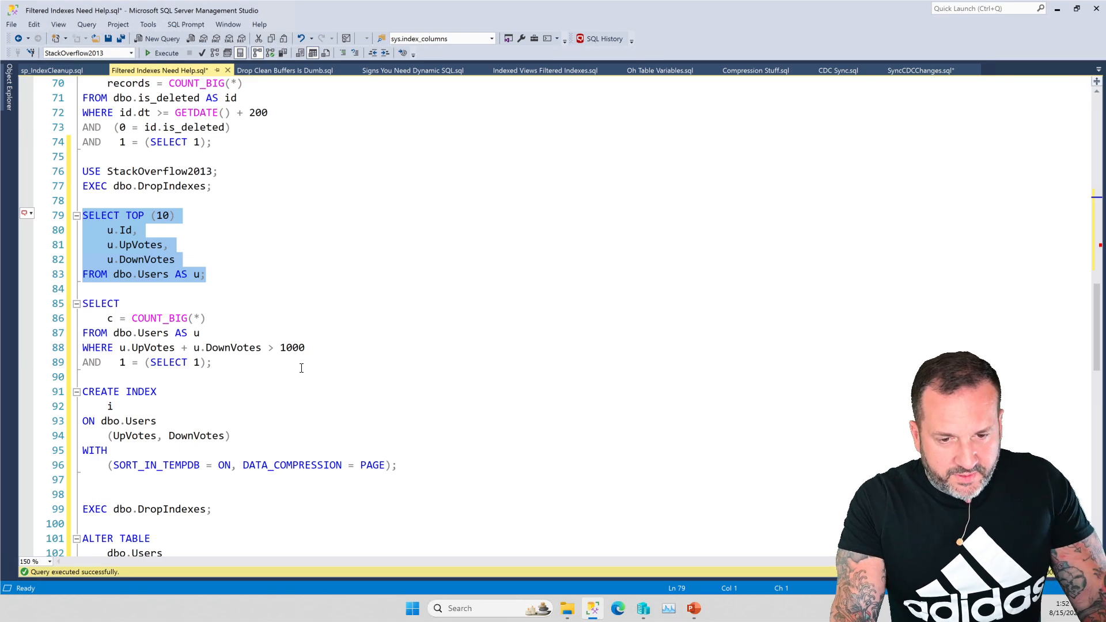
Step: Place CREATE INDEX on Users(UpVotes, DownVotes) above the over-1000 count and run it, returning 20036
scroll(down, 3)
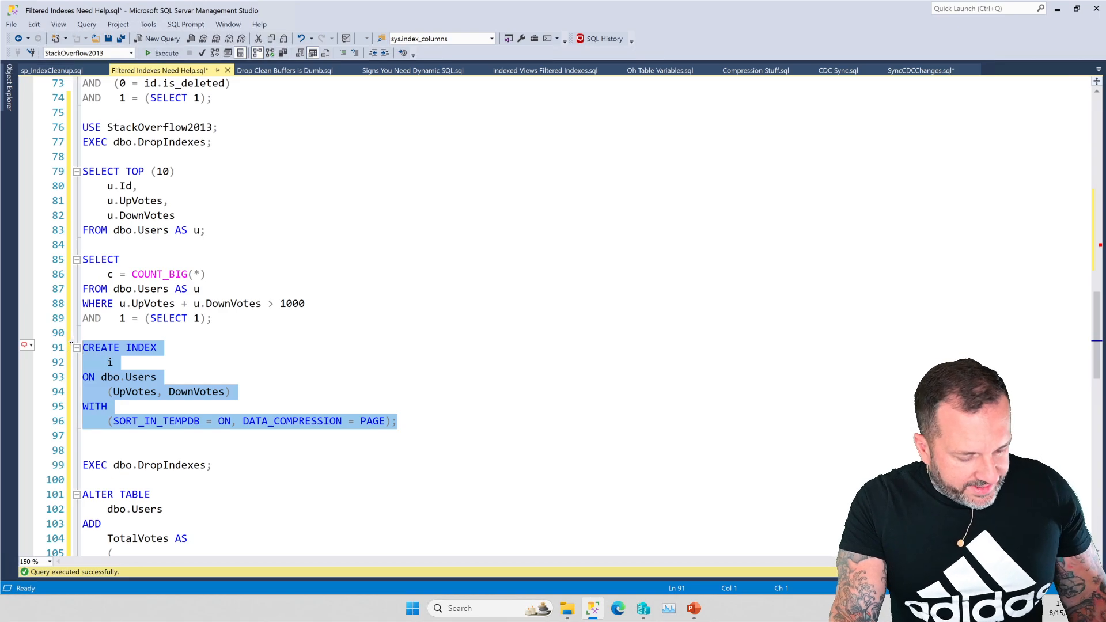
click(165, 53)
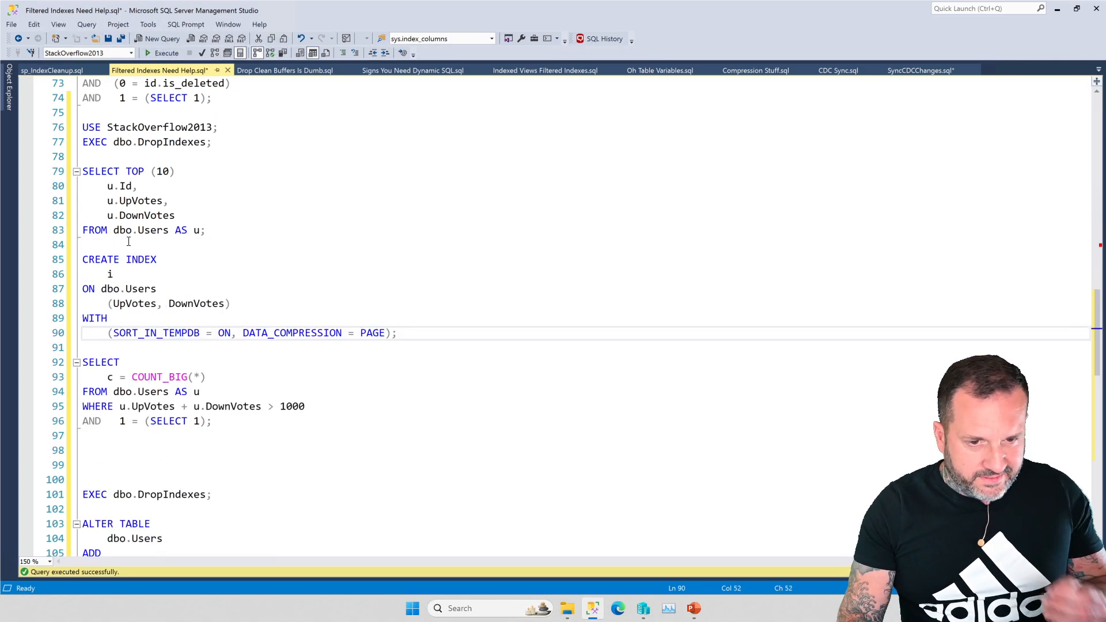
mouse_move(378, 405)
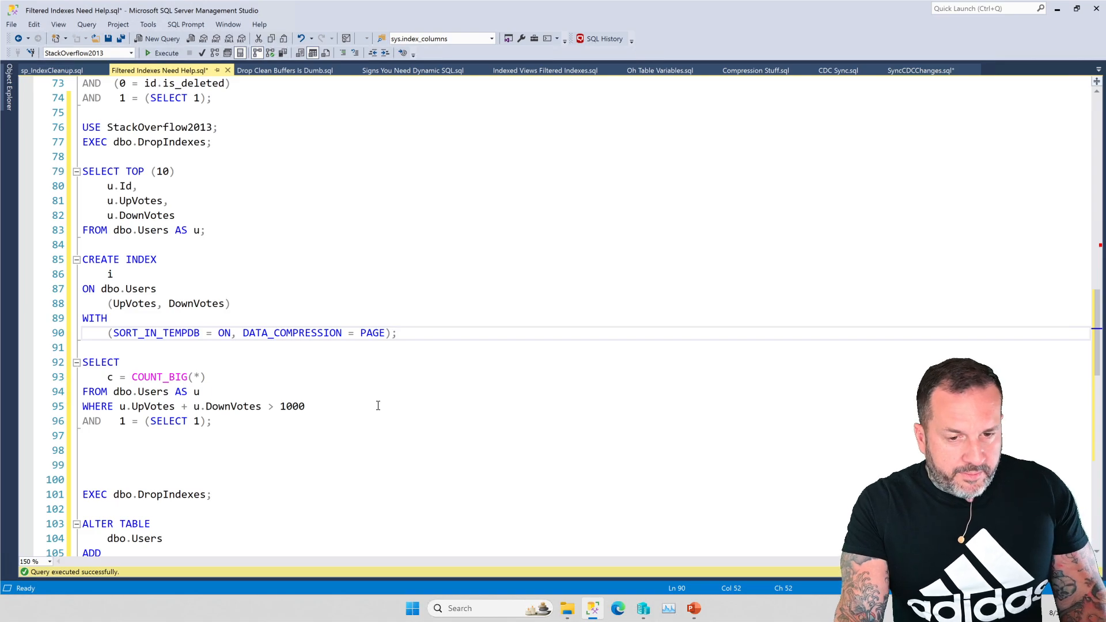
drag(82, 362, 212, 421)
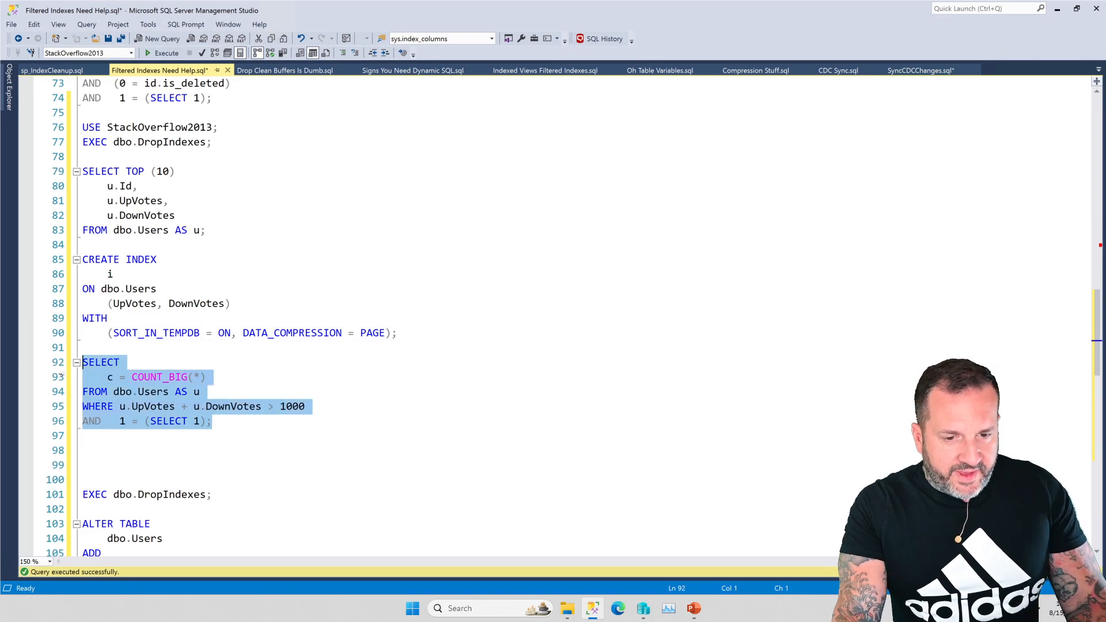
click(164, 69)
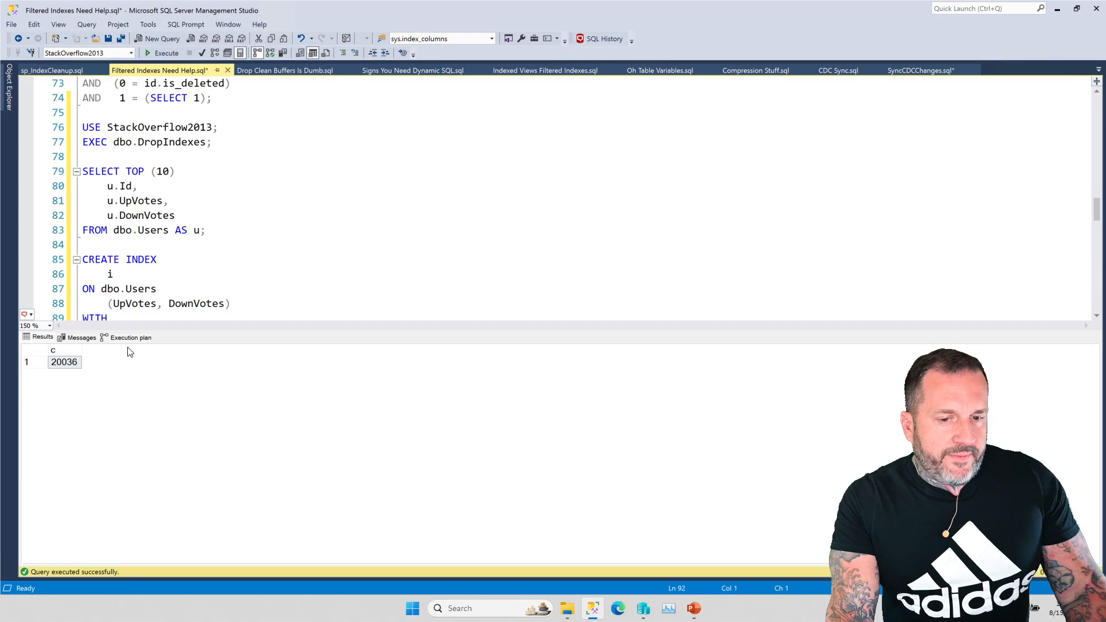
click(128, 337)
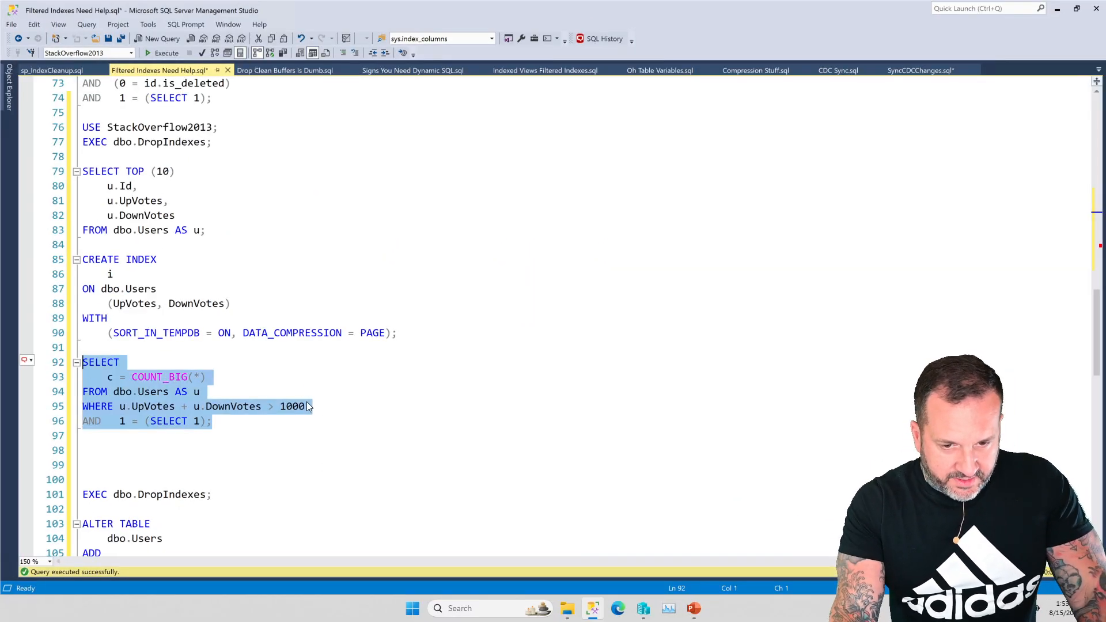
Step: Change the vote-total threshold to 10000 and rerun the COUNT_BIG query
text(o)
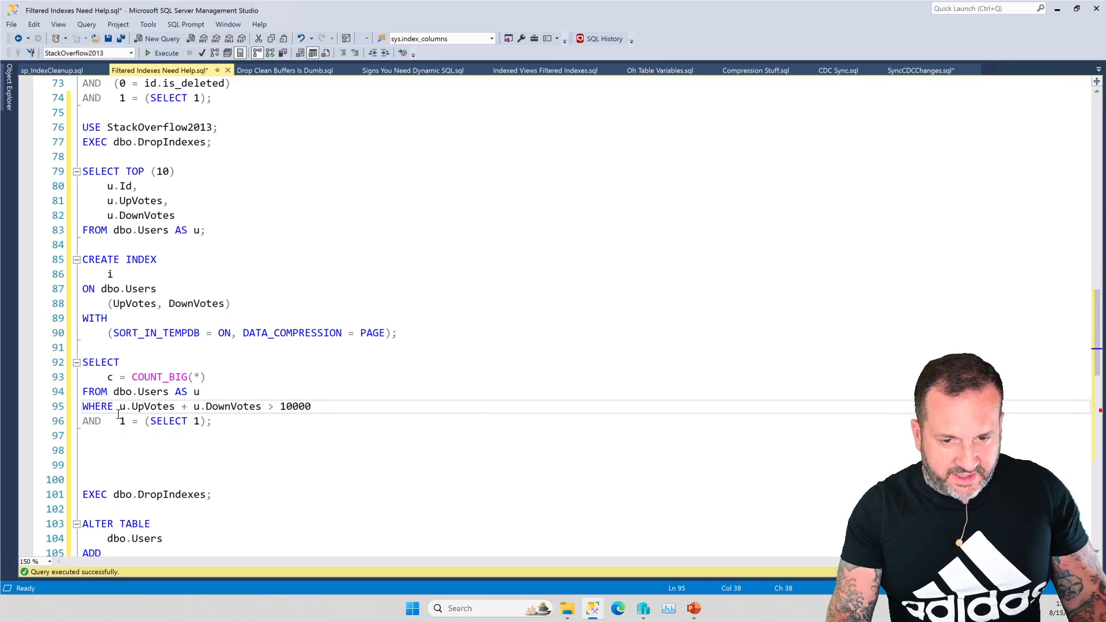
drag(82, 362, 211, 421)
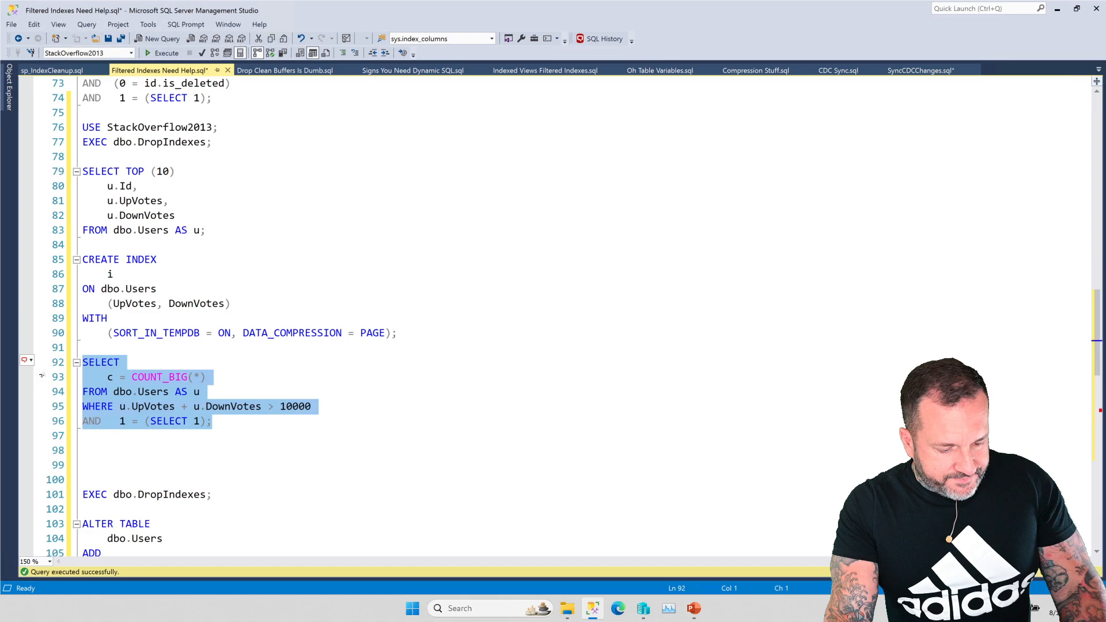
click(166, 54)
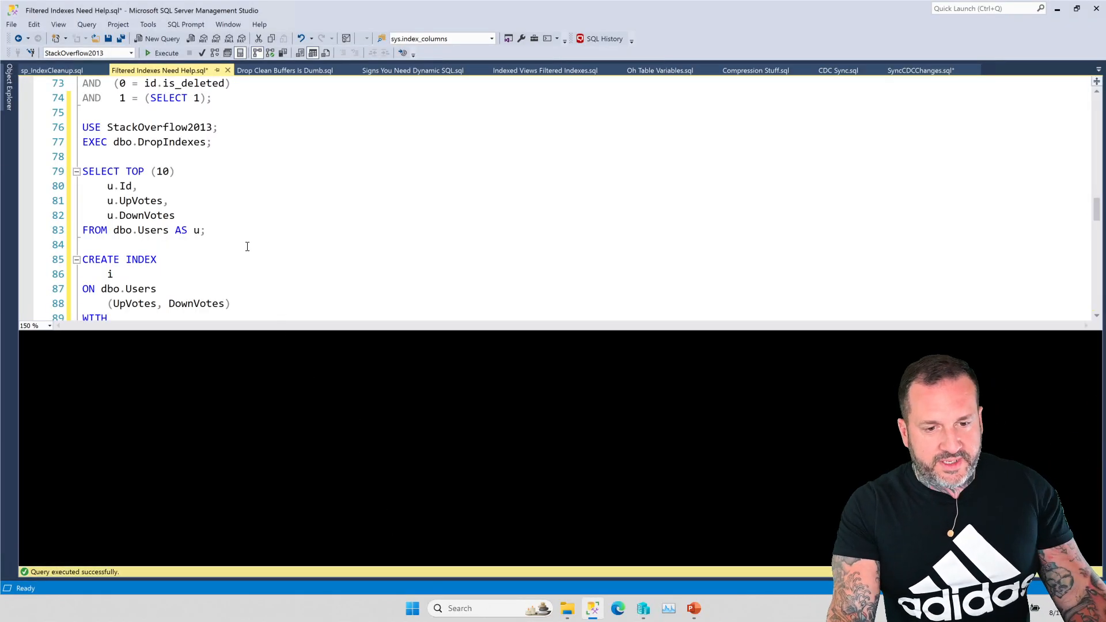
scroll(down, 3)
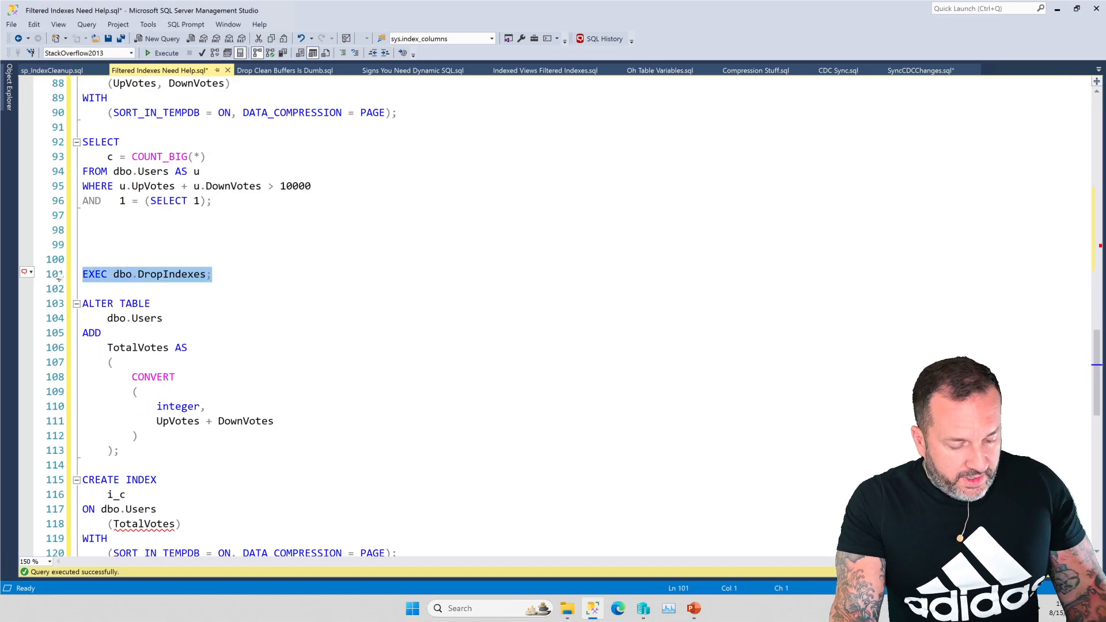
Step: Execute ALTER TABLE Users ADD computed column TotalVotes and CREATE INDEX i_c on it
scroll(down, 3)
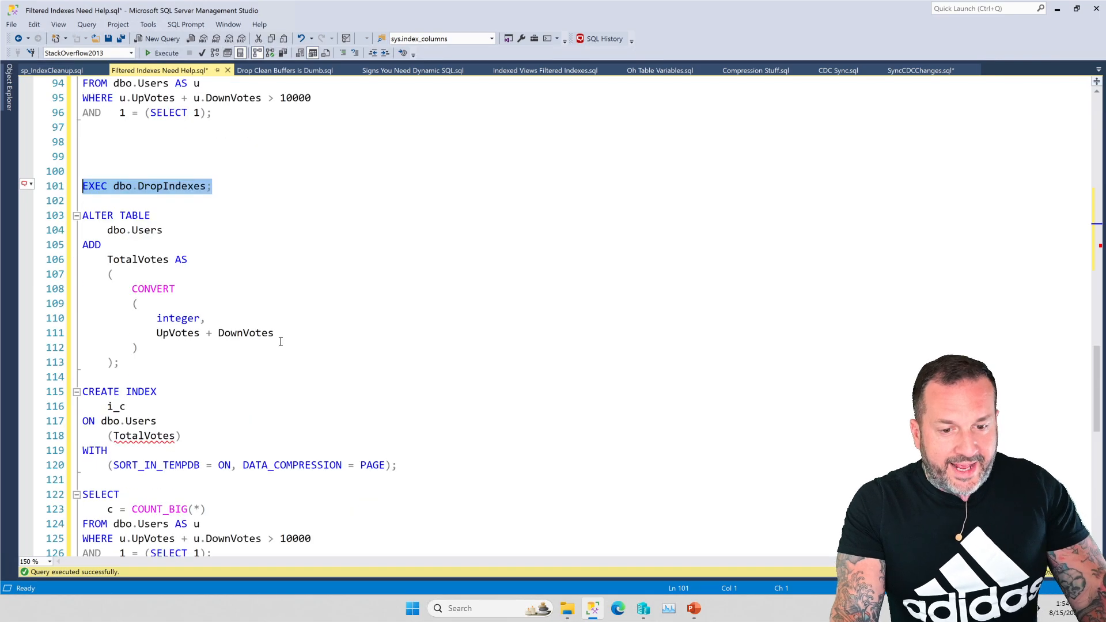
mouse_move(141, 435)
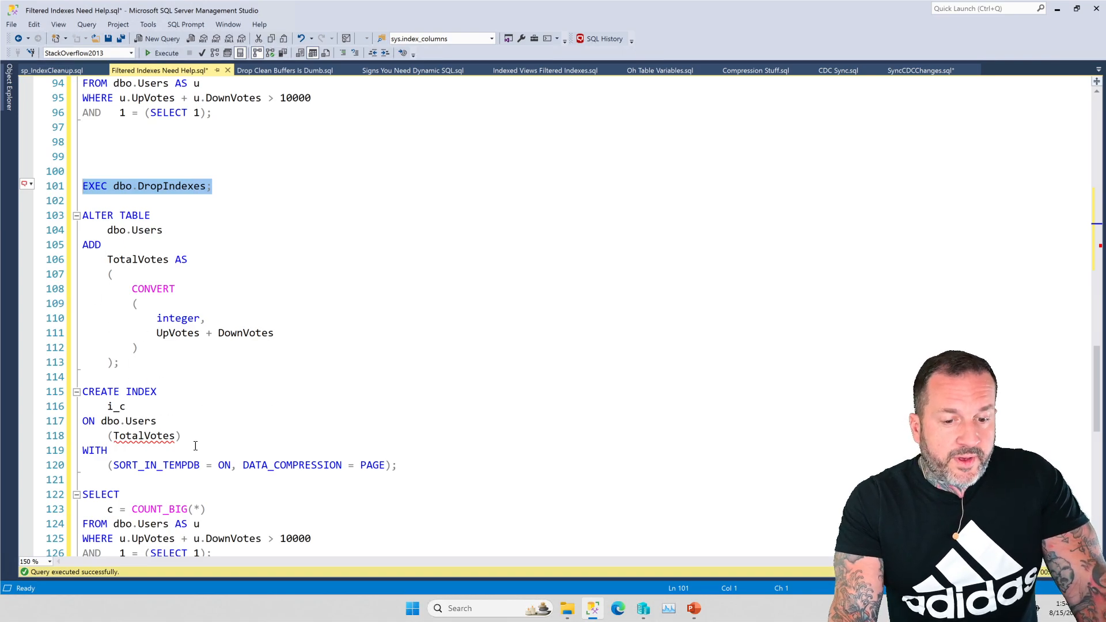
drag(82, 215, 397, 465)
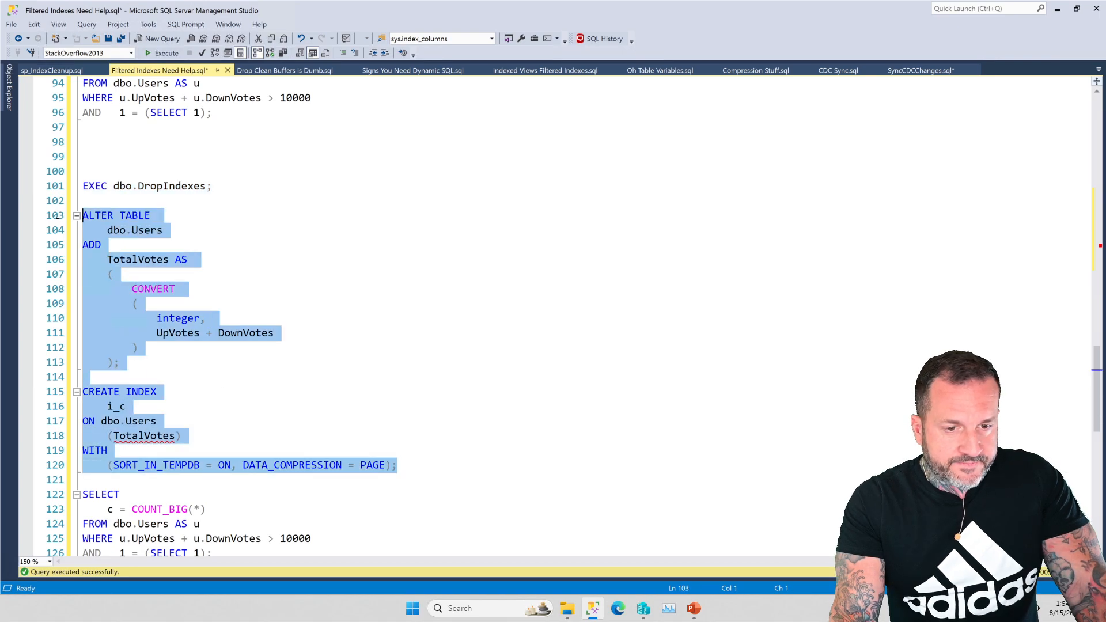
click(163, 53)
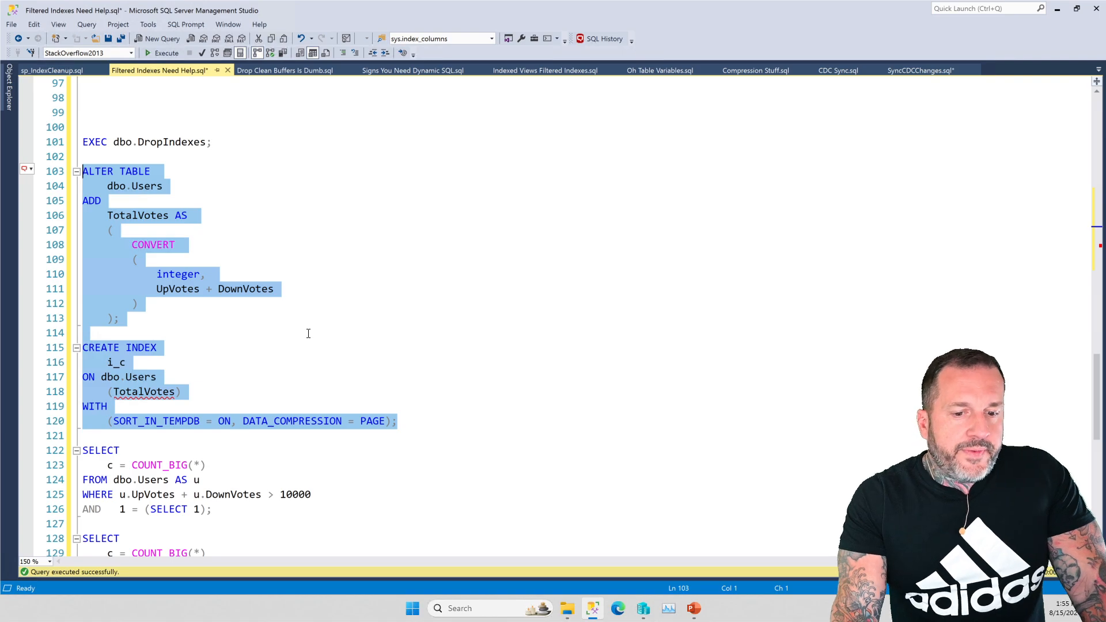
click(125, 363)
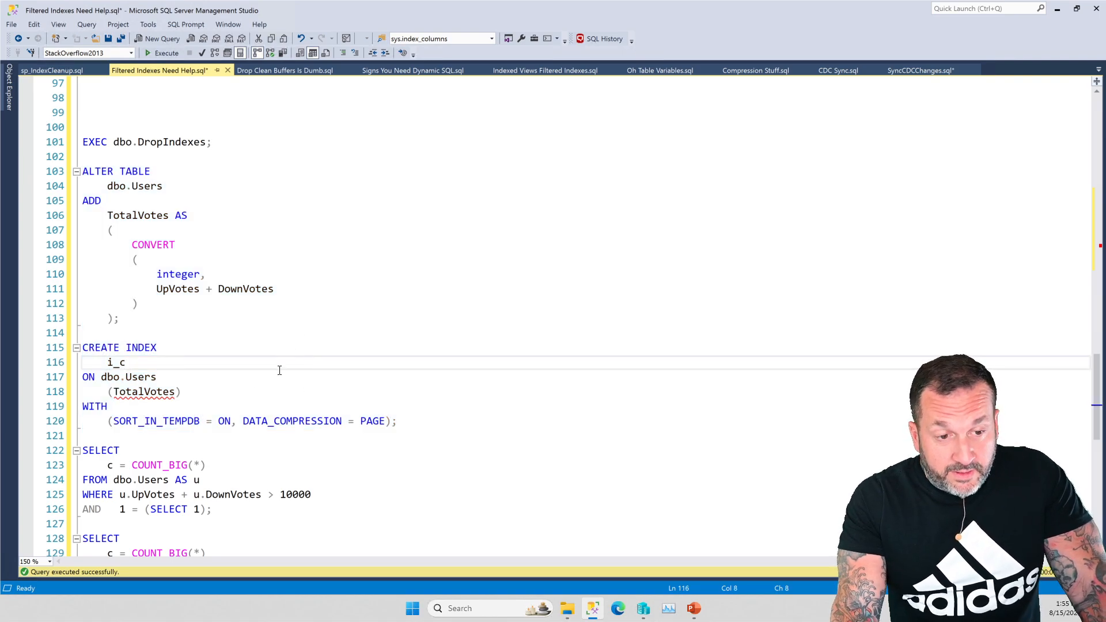
double_click(144, 391)
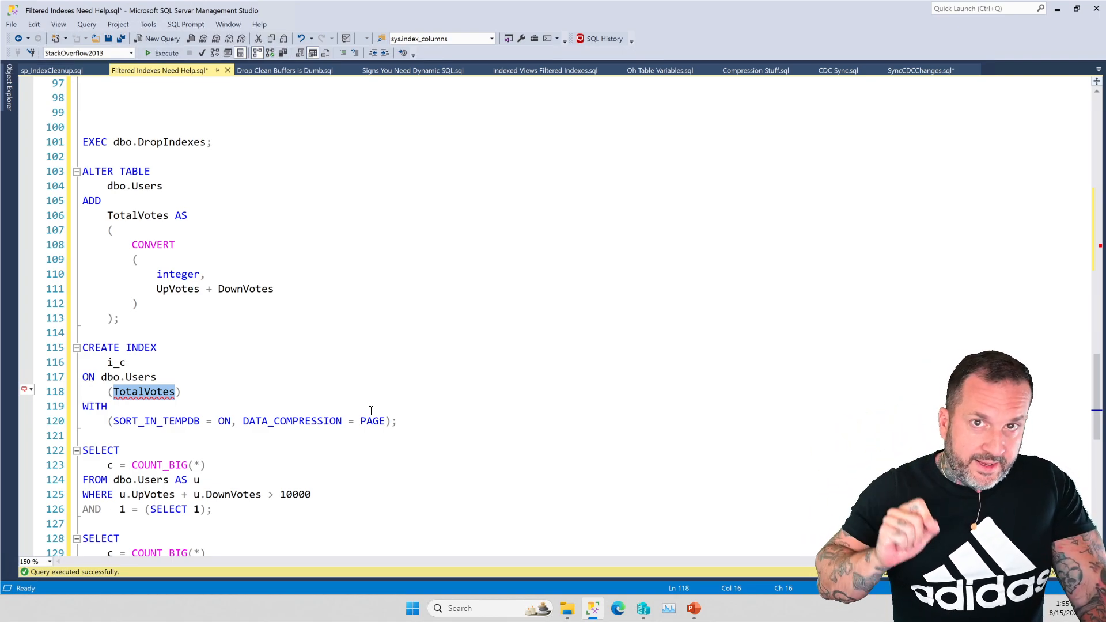
scroll(down, 3)
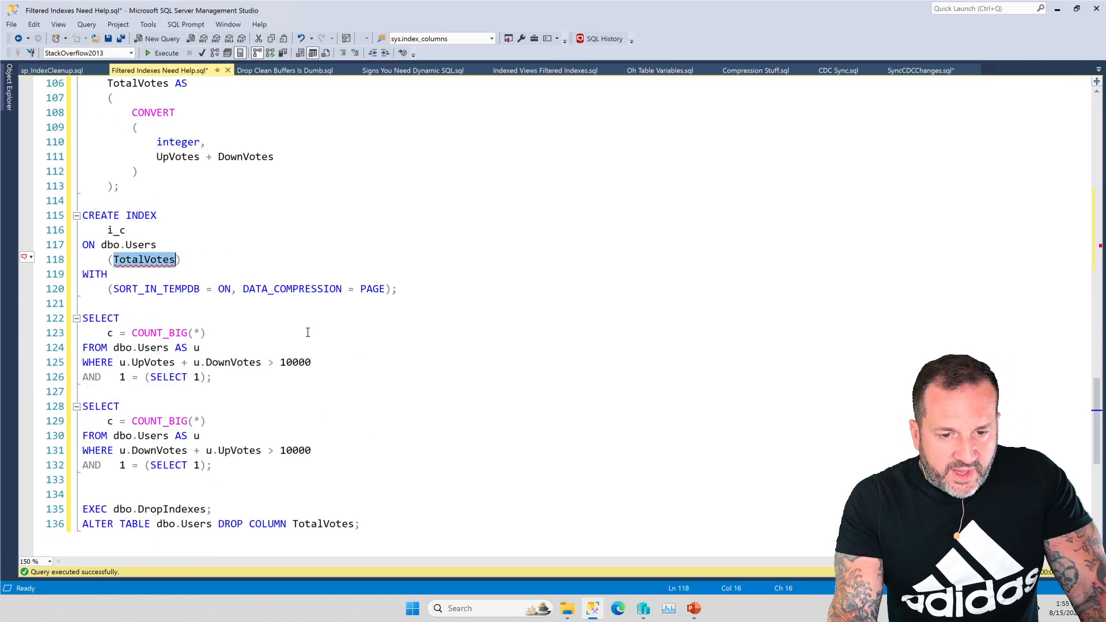
mouse_move(227, 377)
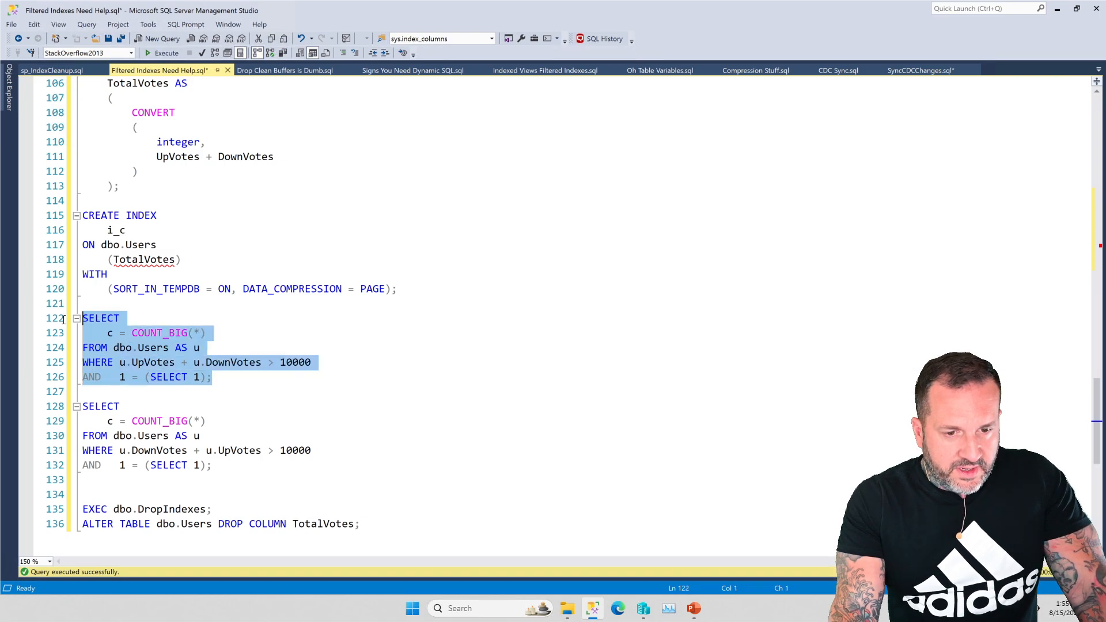
Step: Execute the over-10000 UpVotes + DownVotes count now that TotalVotes is indexed
click(165, 53)
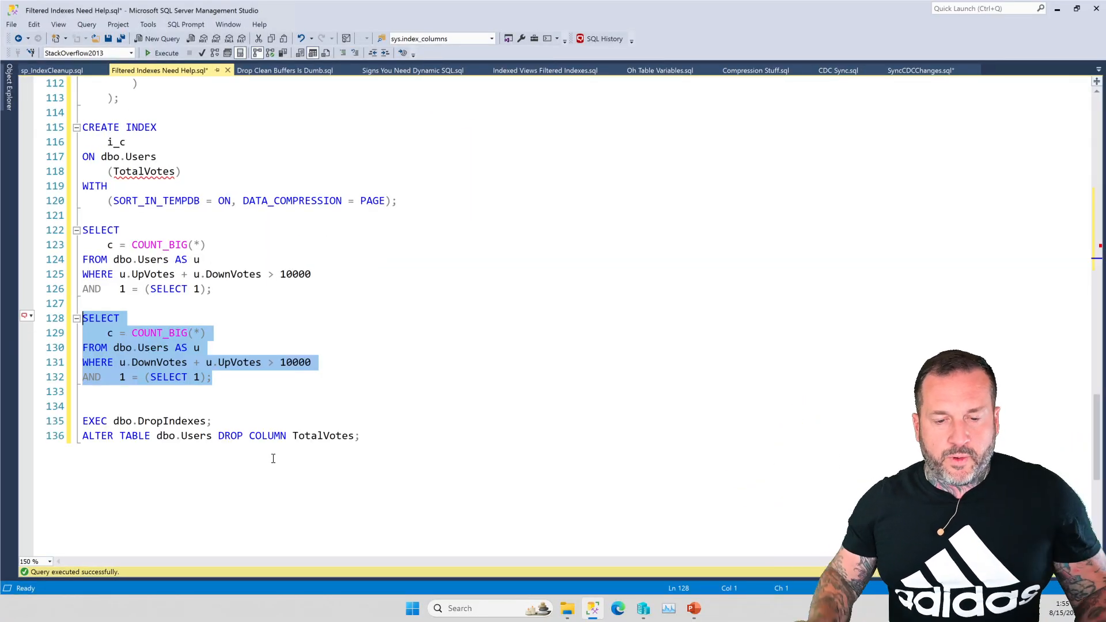
mouse_move(328, 320)
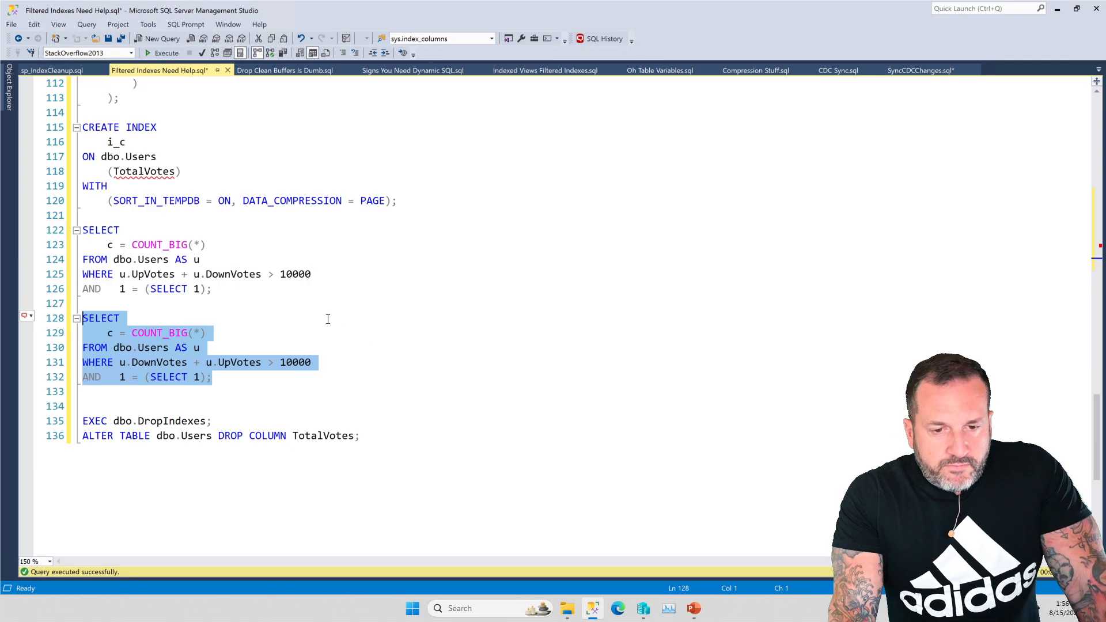